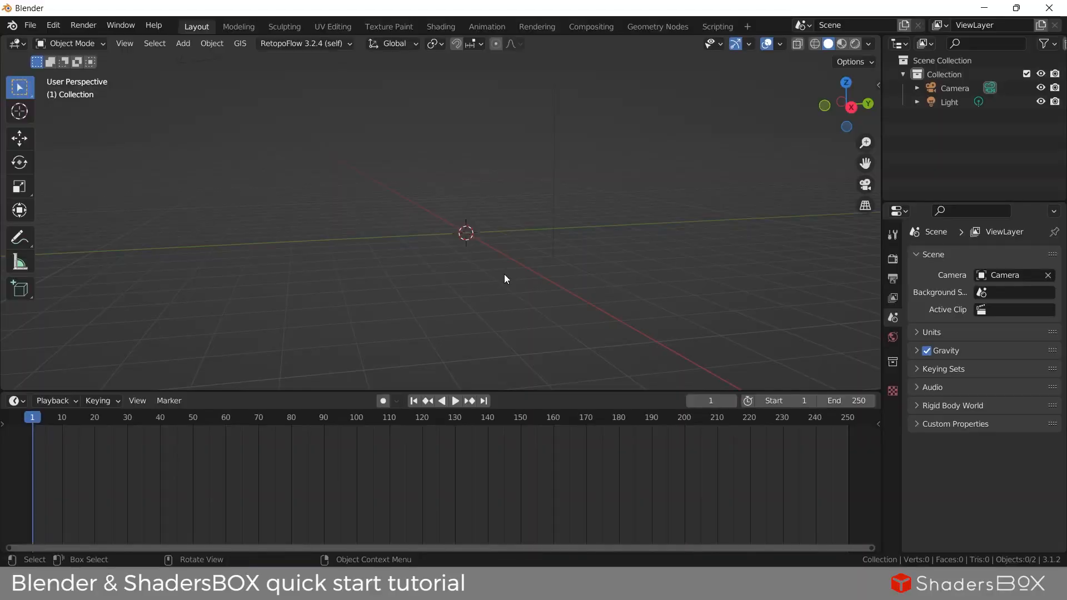
# Step: Add a plane and switch the render engine to Cycles with Open Shading Language
pyautogui.click(182, 43)
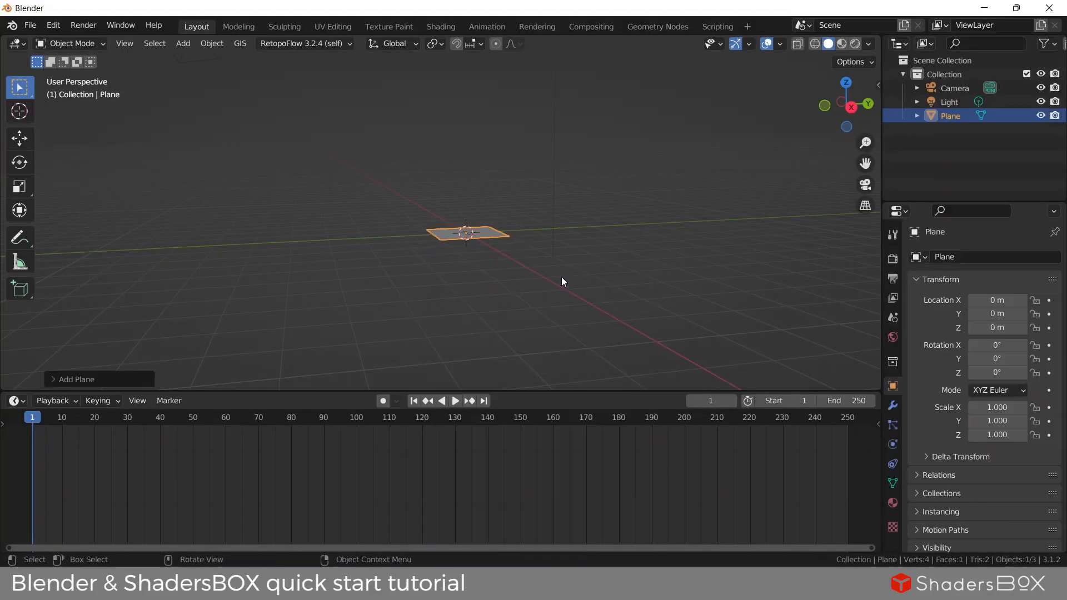
pyautogui.click(1013, 257)
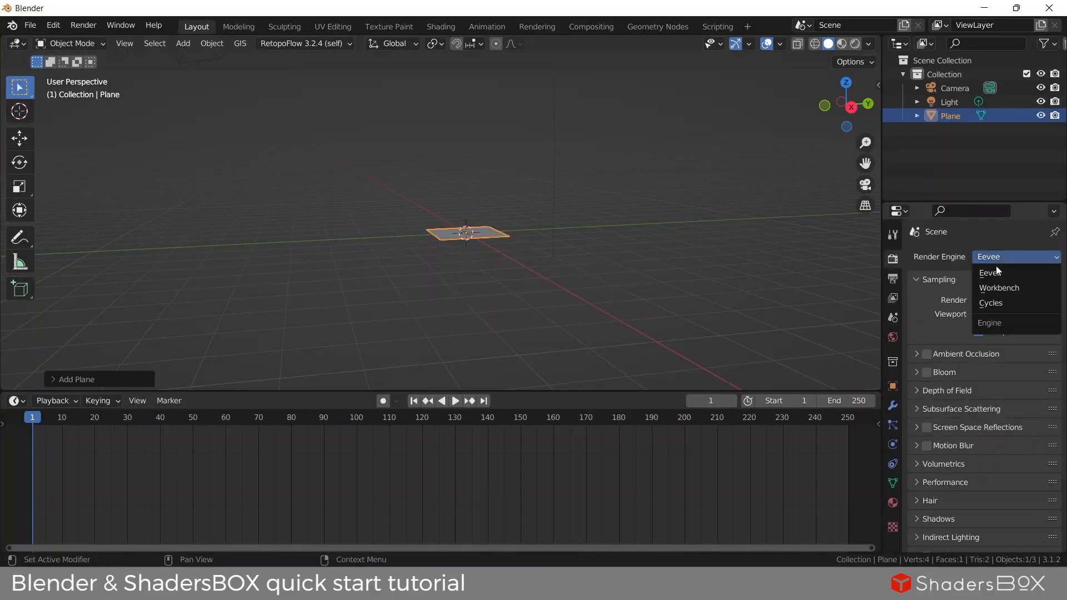
pyautogui.click(990, 302)
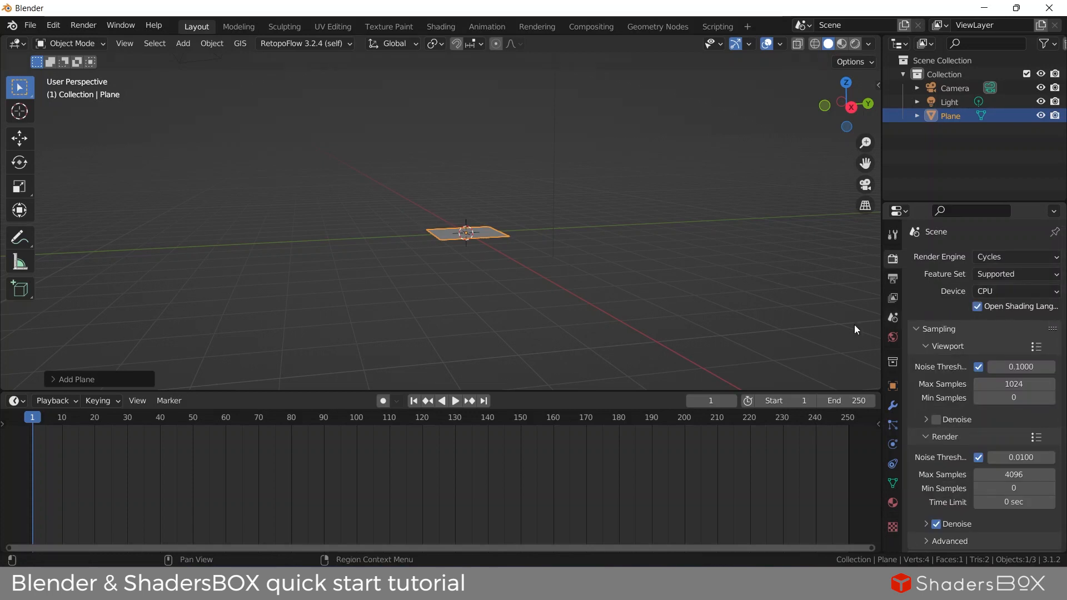
# Step: Show the Shader Editor and give the plane a new material with an Emission shader node
pyautogui.click(13, 400)
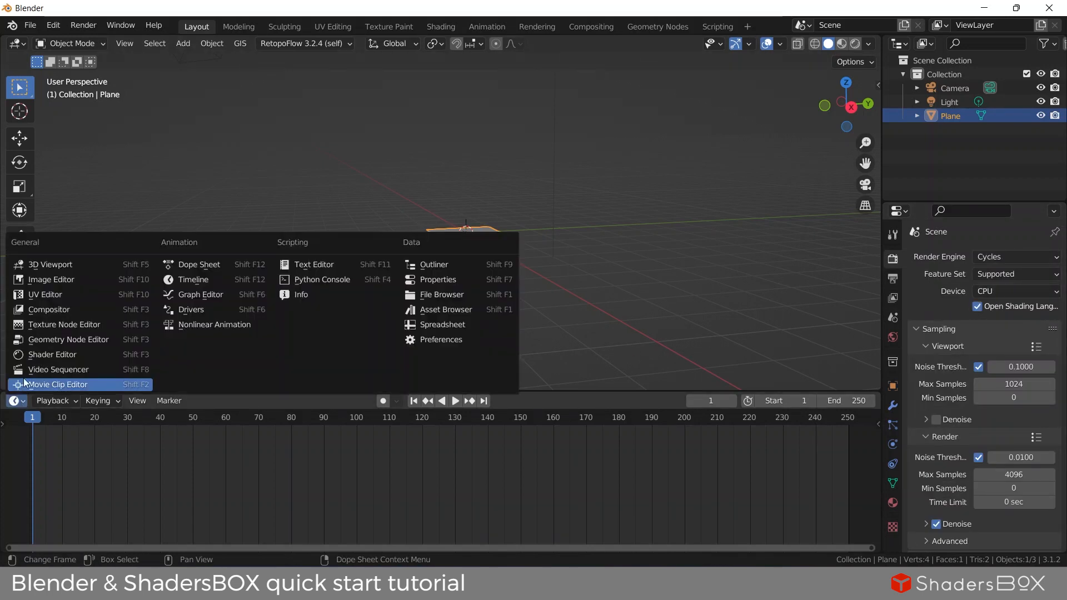
pyautogui.click(52, 353)
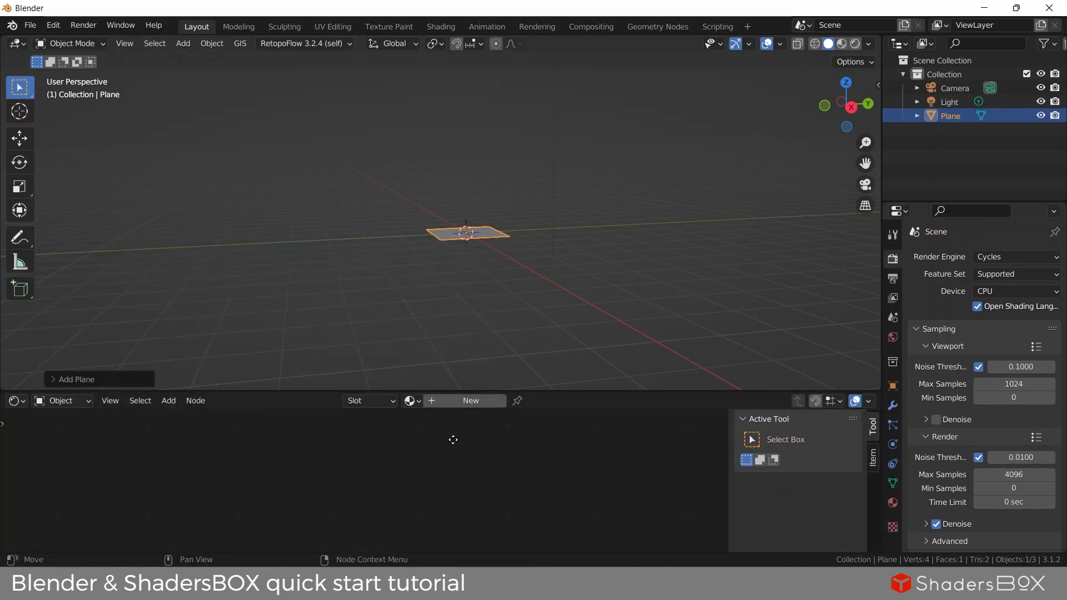
pyautogui.click(469, 400)
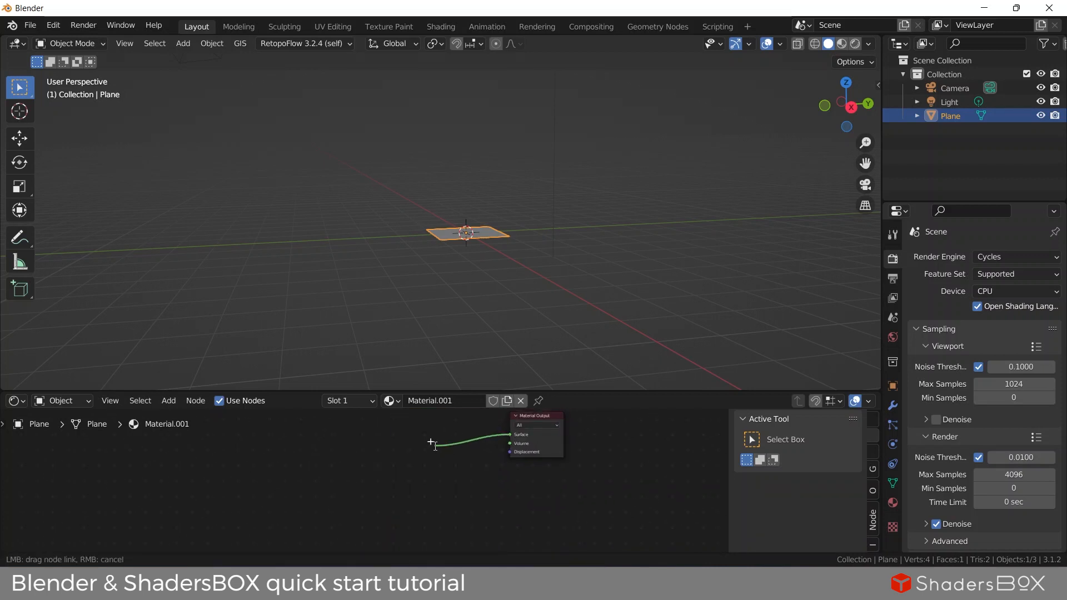
pyautogui.write('emiss')
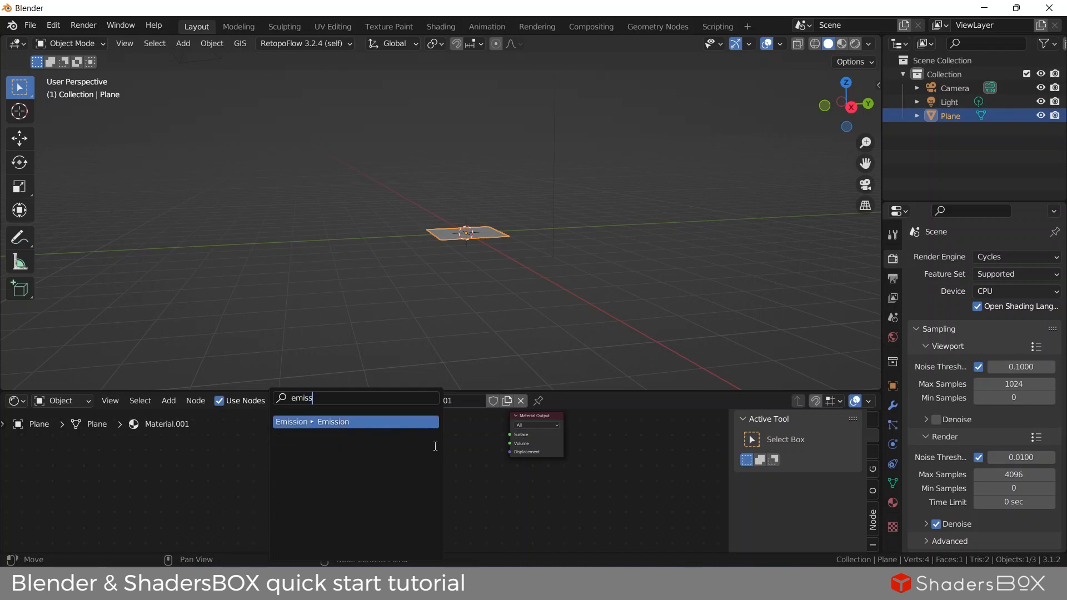
pyautogui.click(355, 421)
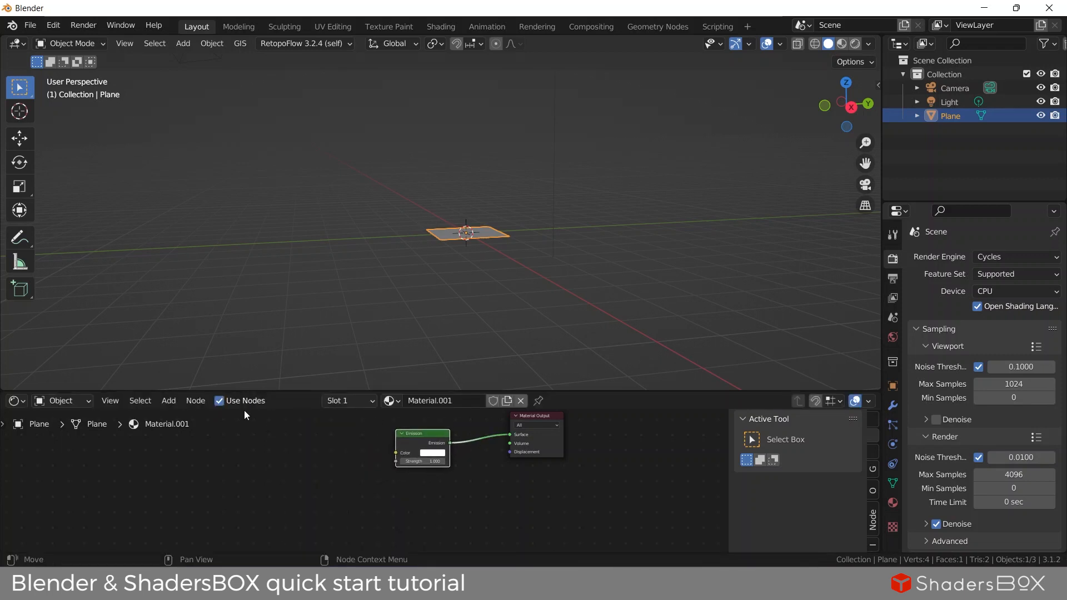
pyautogui.moveTo(270, 457)
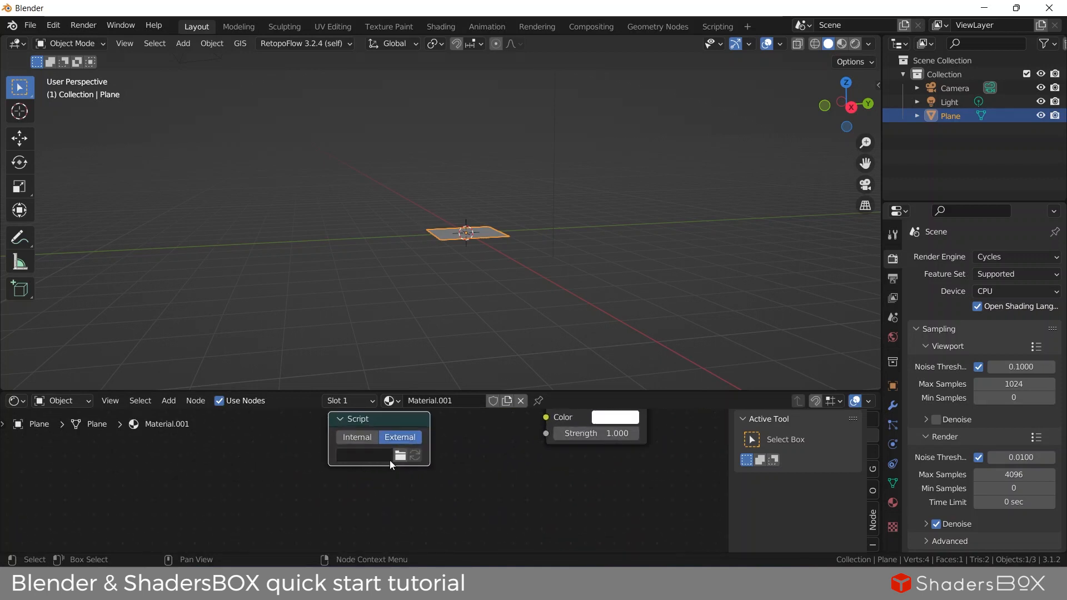
# Step: Load the external jiWindowBox_Blender.osl file into the Script node
pyautogui.click(400, 456)
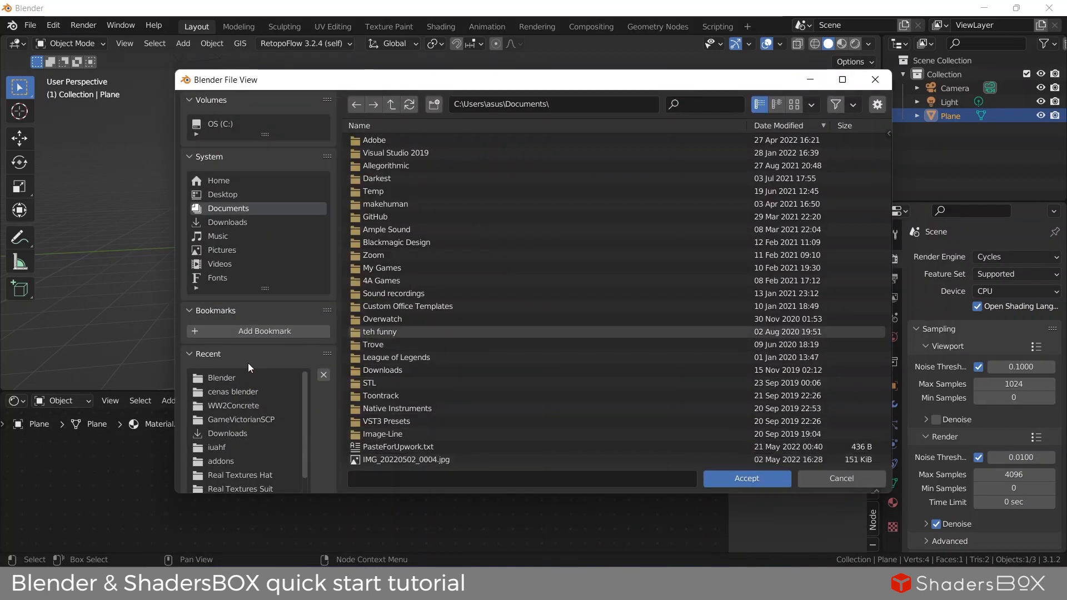
pyautogui.doubleClick(221, 378)
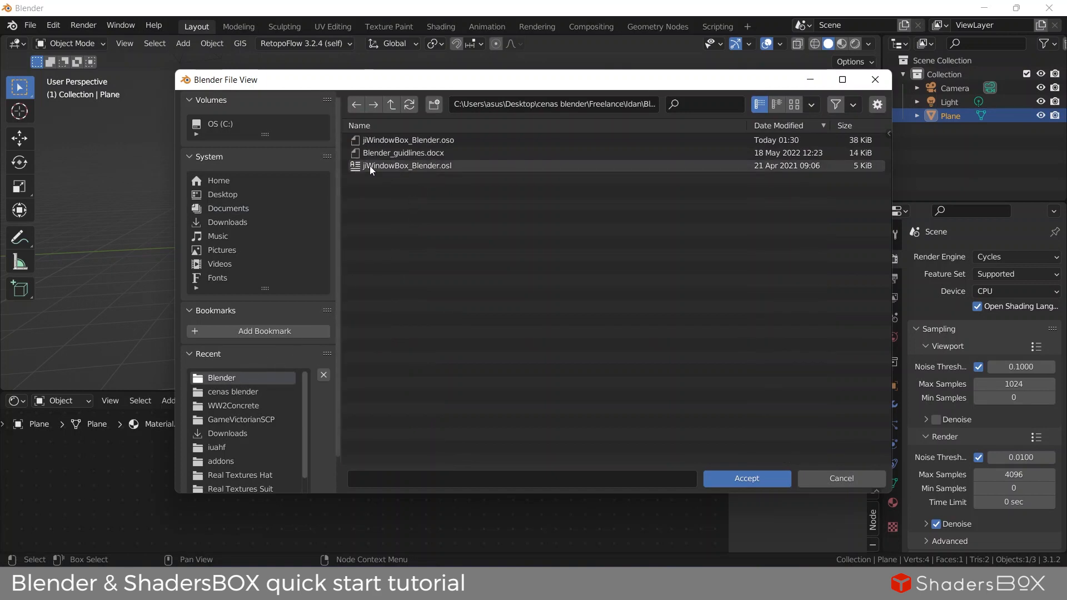
pyautogui.click(745, 477)
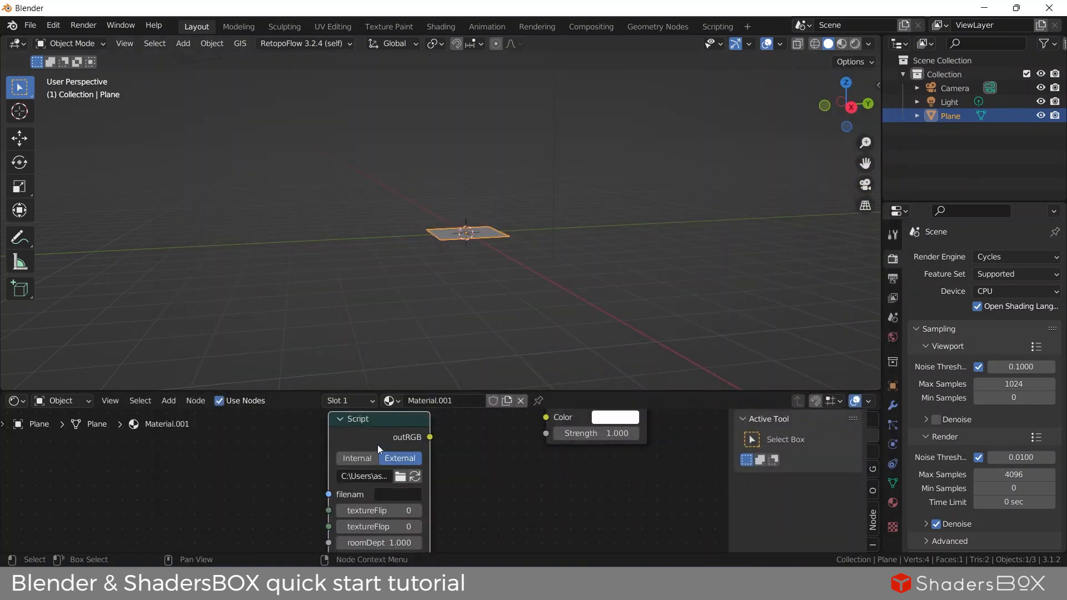
# Step: Paste the Textures folder path into the script's filename field
pyautogui.click(400, 476)
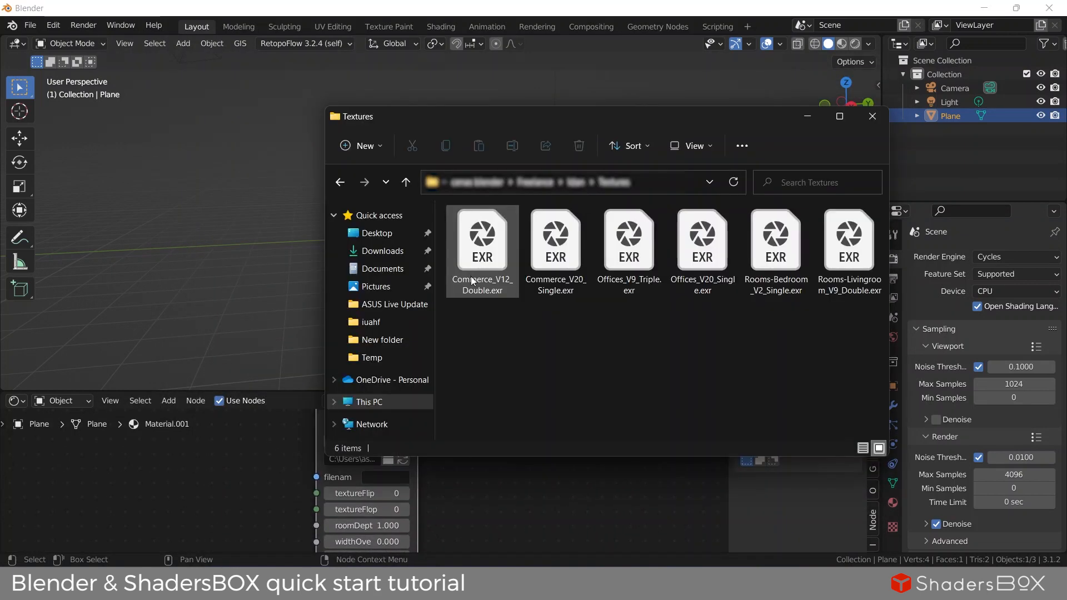
pyautogui.click(578, 181)
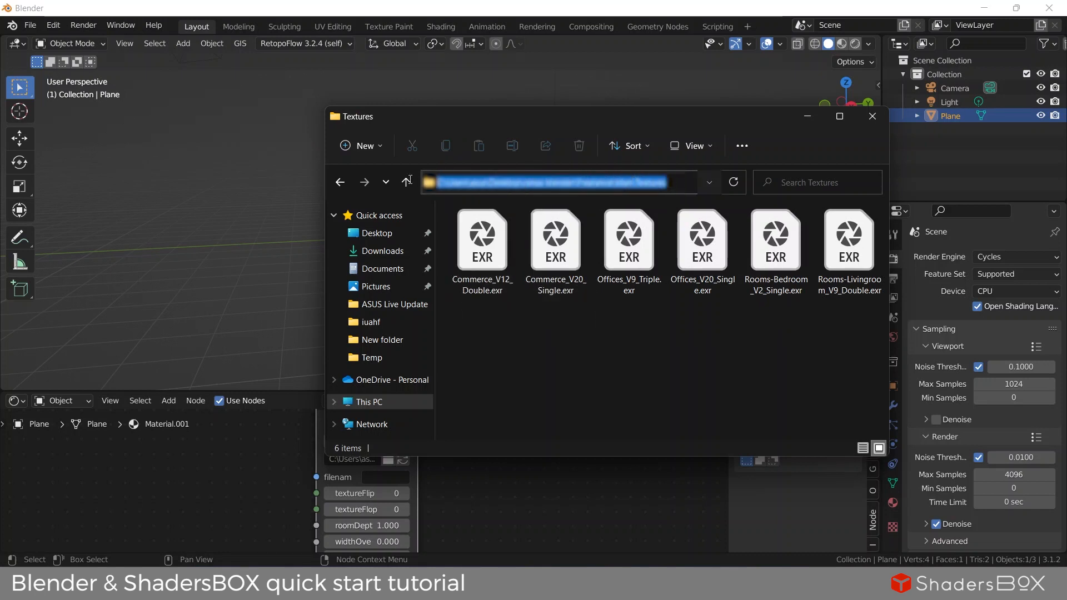
pyautogui.click(871, 115)
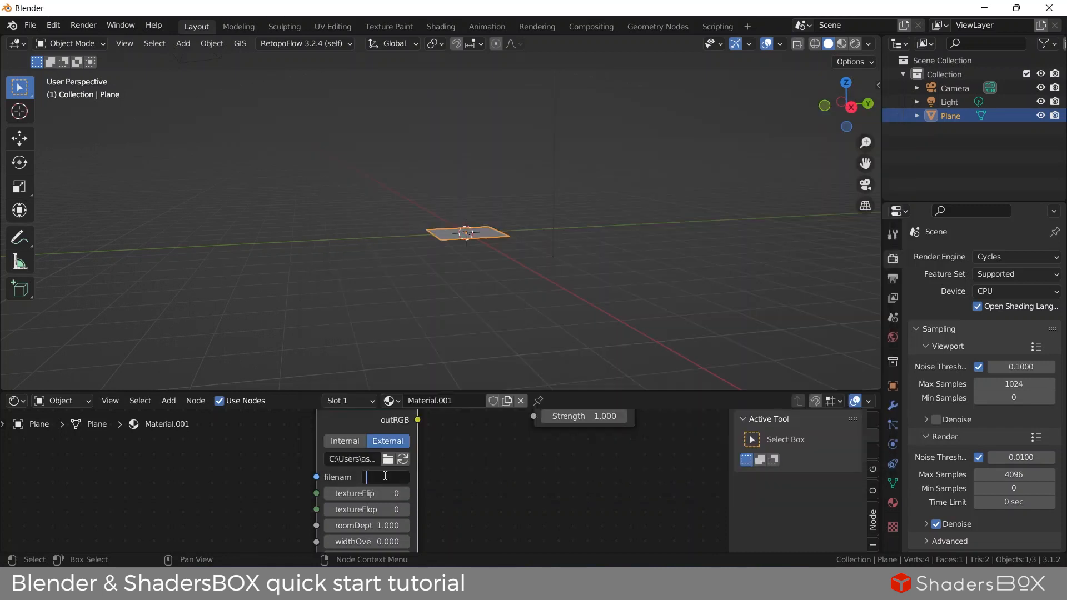
pyautogui.write('n\\Textures')
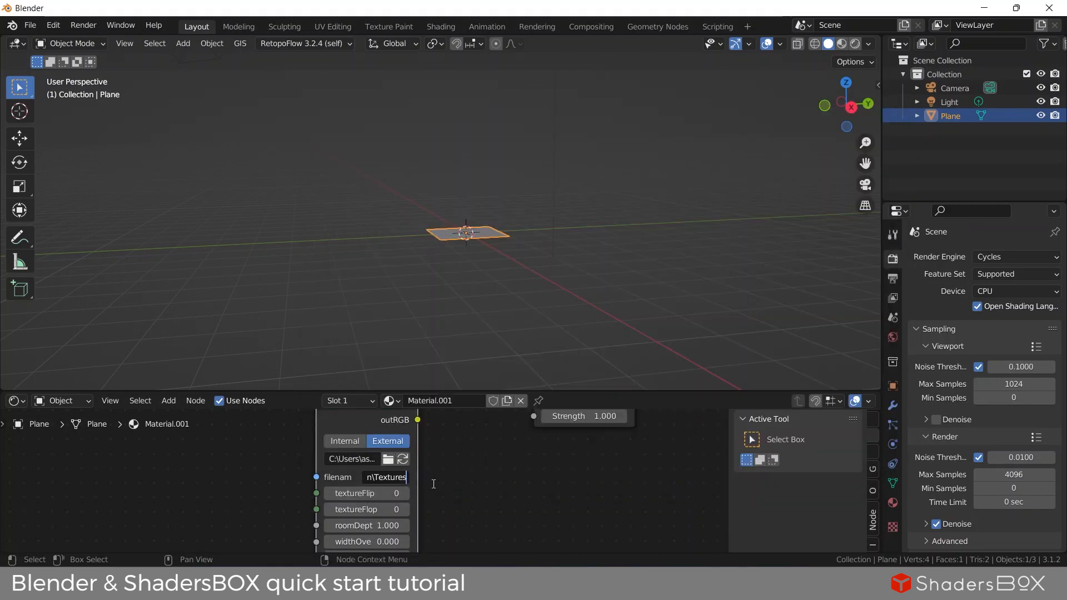
# Step: Complete the filename with Commerce_V12_Double.exr so the room texture loads
pyautogui.click(386, 459)
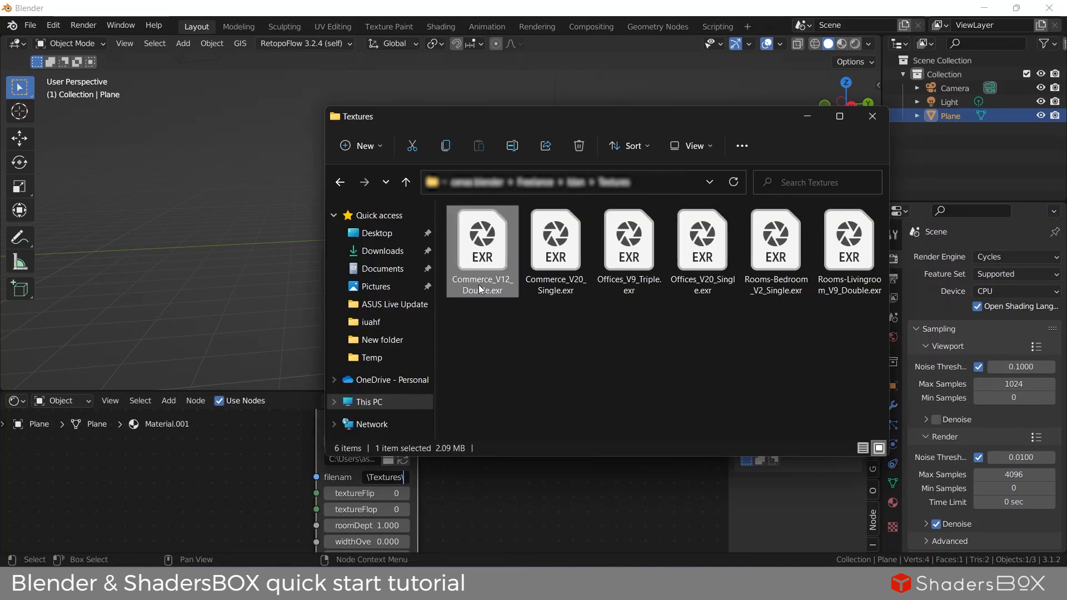
pyautogui.doubleClick(481, 286)
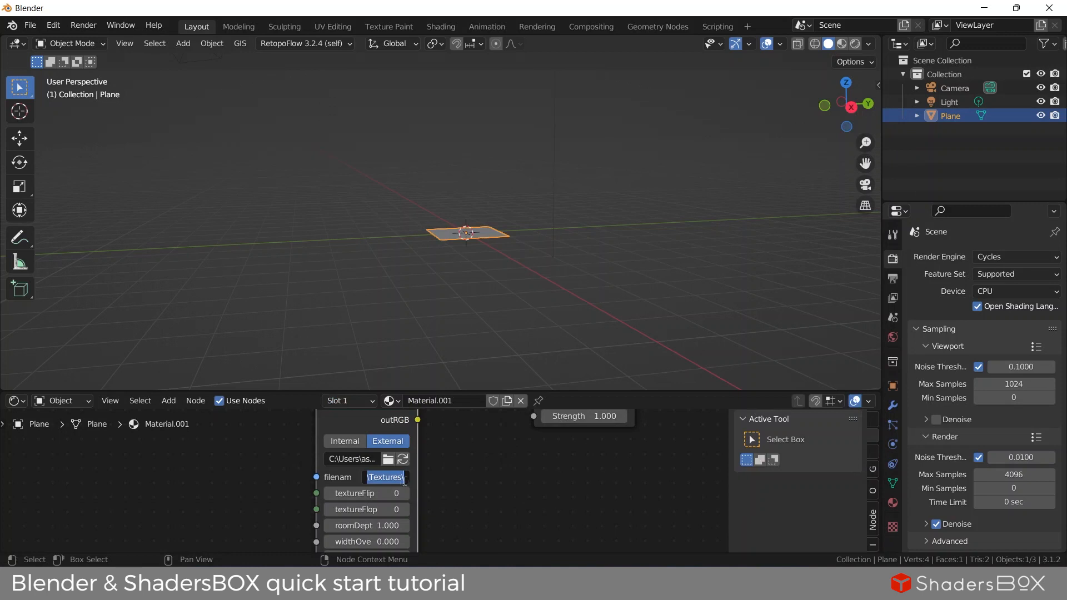
pyautogui.write('ouble.exr')
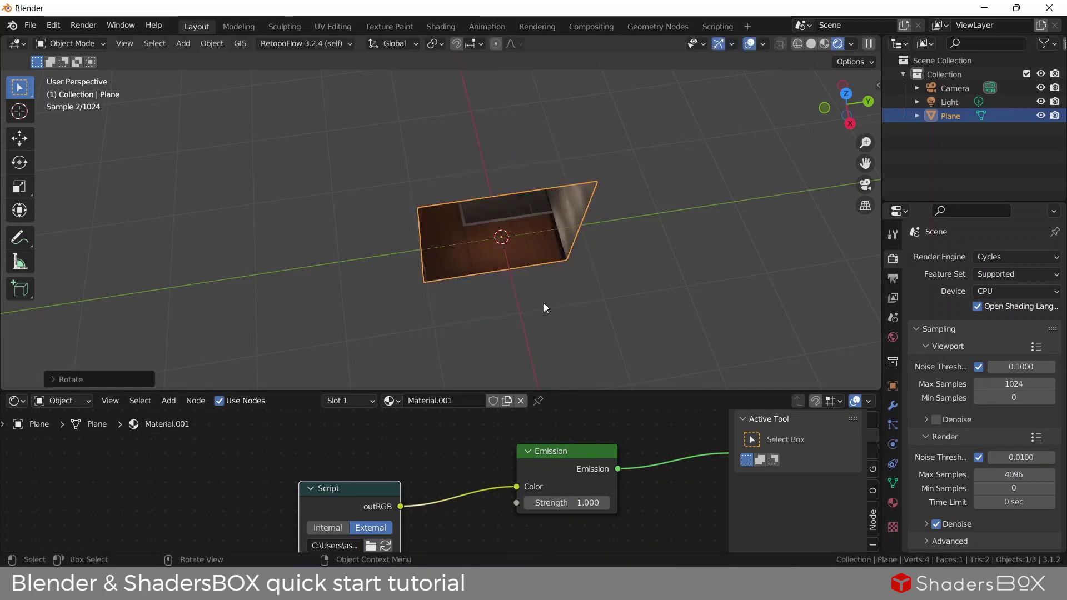
# Step: View the plane face-on in rendered shading to show the shop interior
pyautogui.press('r')
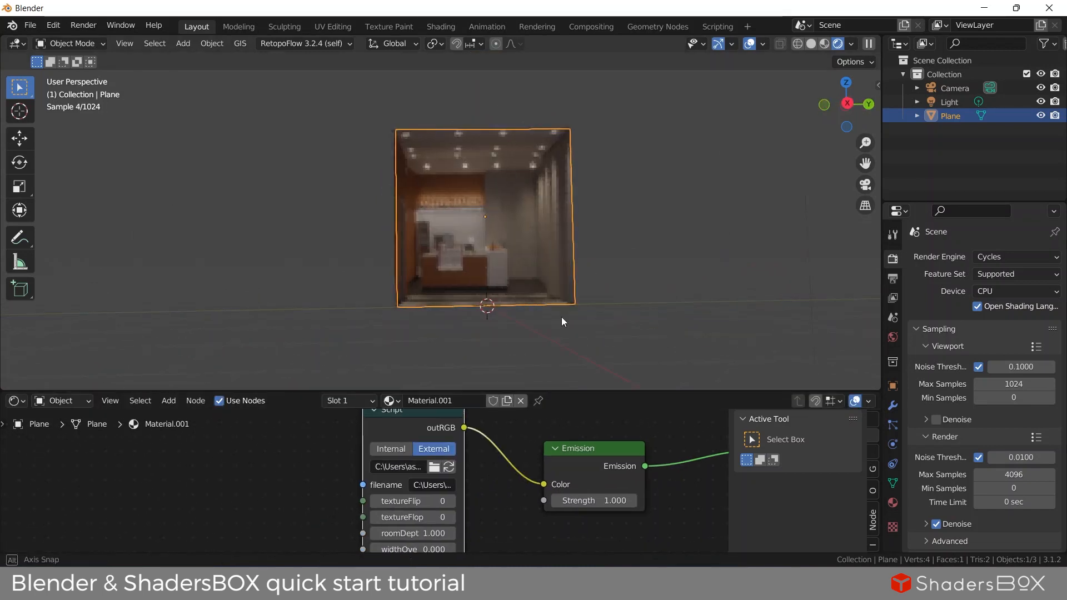
# Step: Adjust textureFlip and roomDepth, enable the midground layer and edit midgroundOffsetX
pyautogui.click(413, 501)
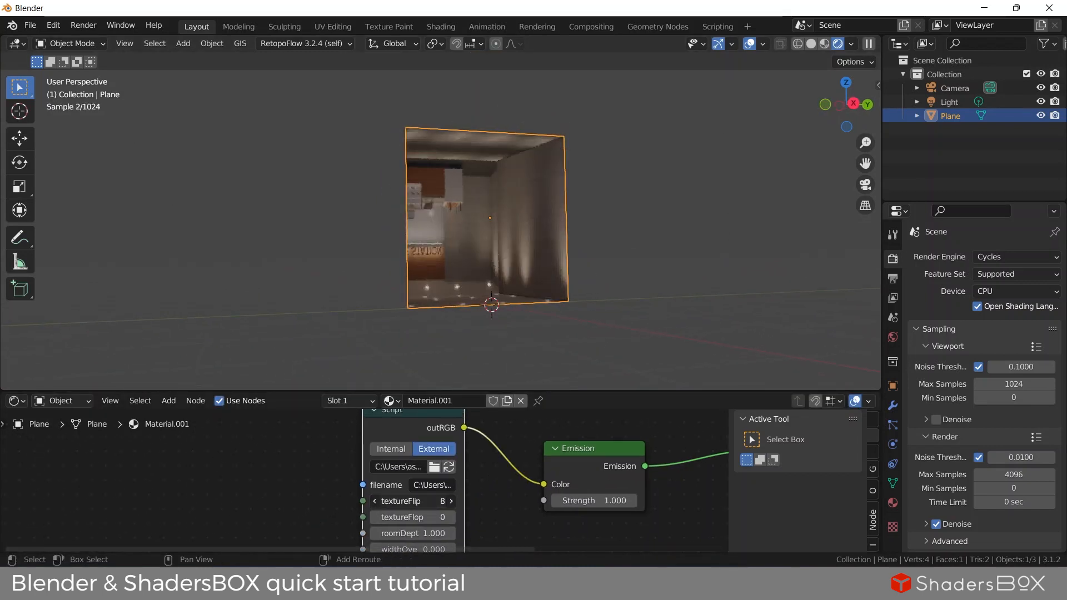
pyautogui.click(450, 517)
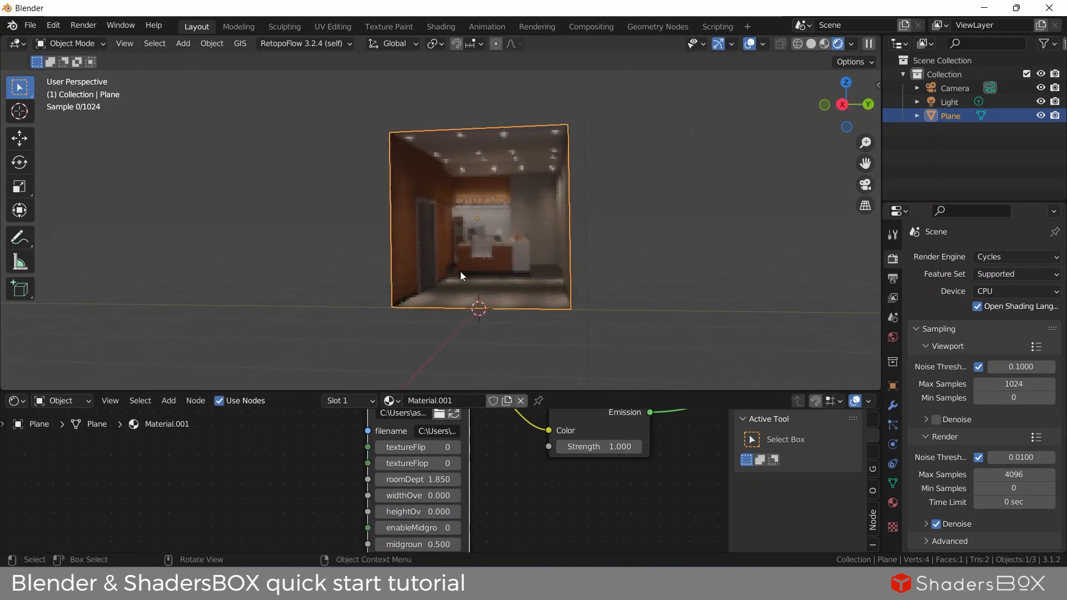
pyautogui.doubleClick(417, 479)
pyautogui.write('1.000')
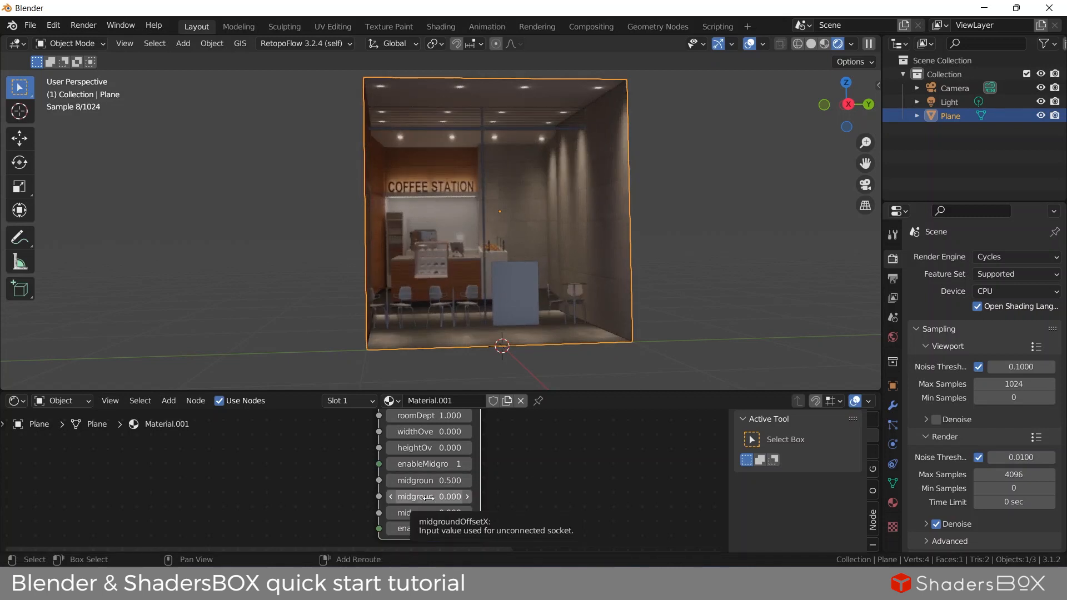
pyautogui.doubleClick(429, 496)
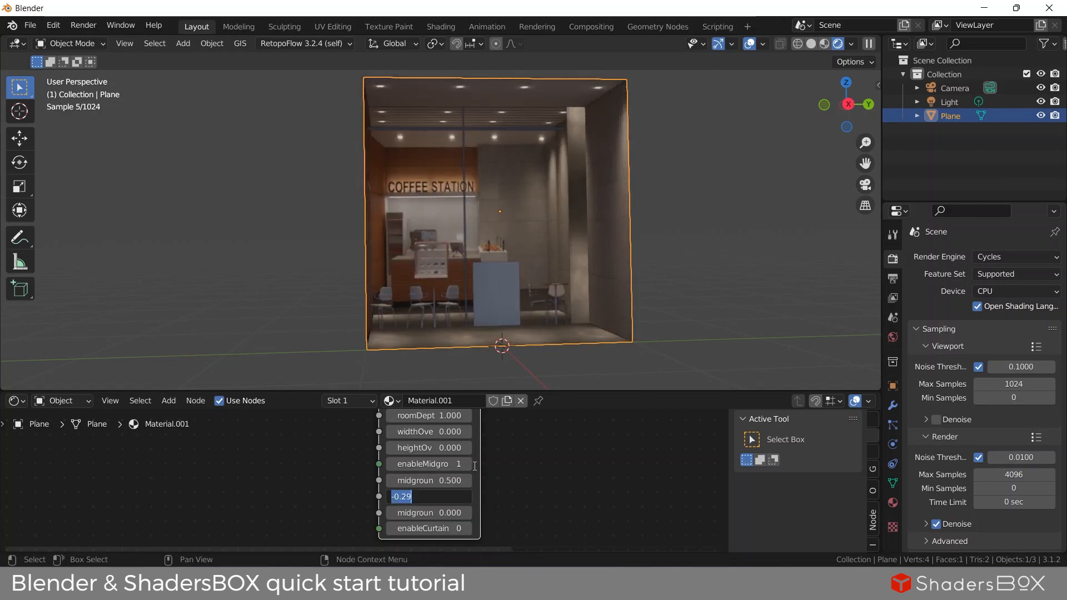